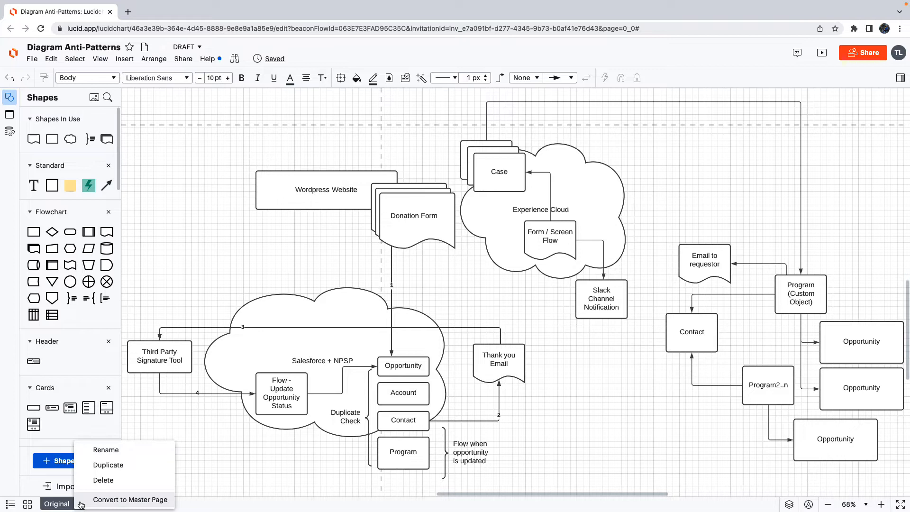
Duplicate the Original page to create the System Landscape page
left_click(108, 465)
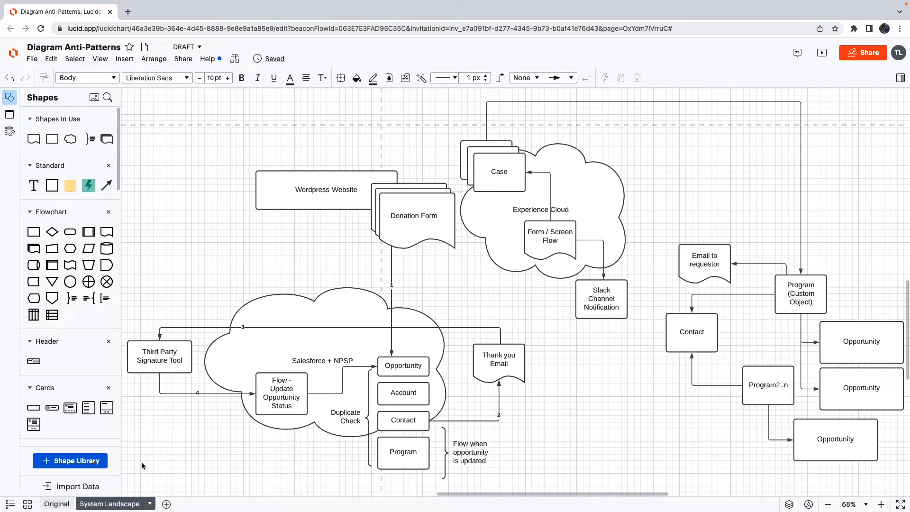
left_click(403, 452)
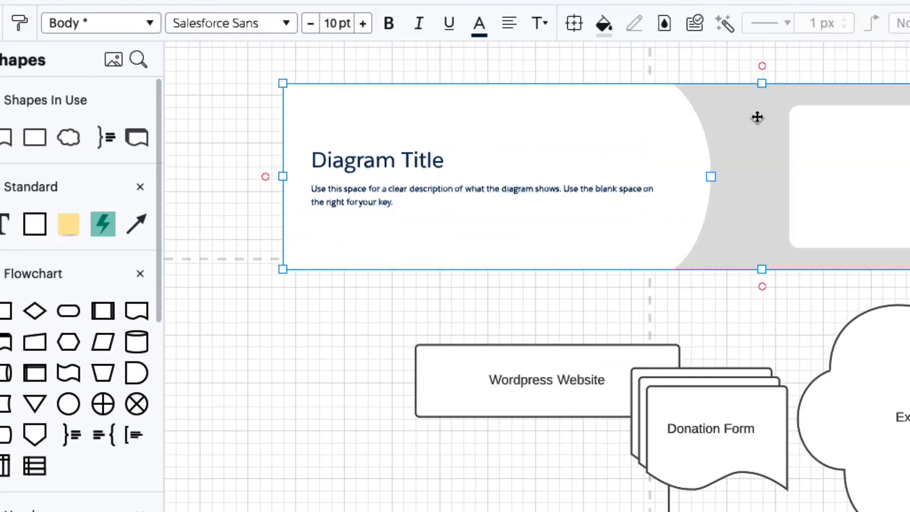
mouse_move(35, 223)
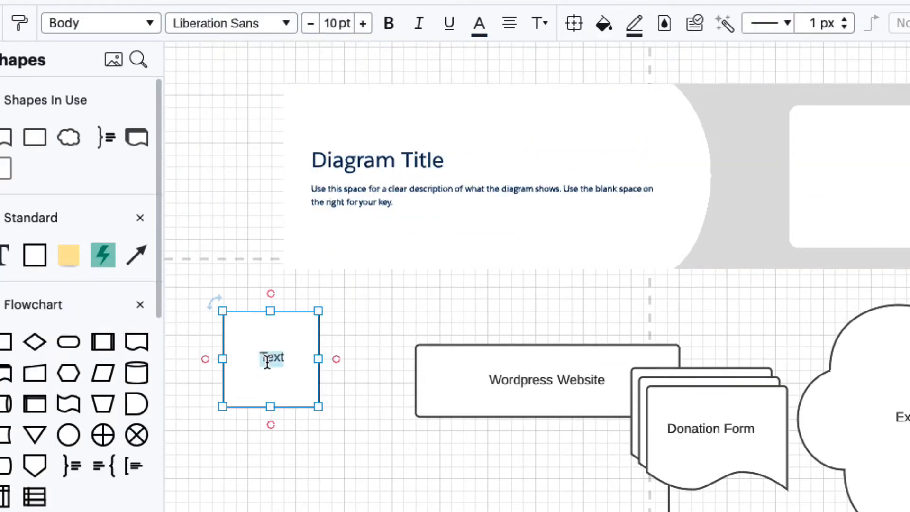
Add a Logo text box and place it in the header's top-left corner
type("Logo")
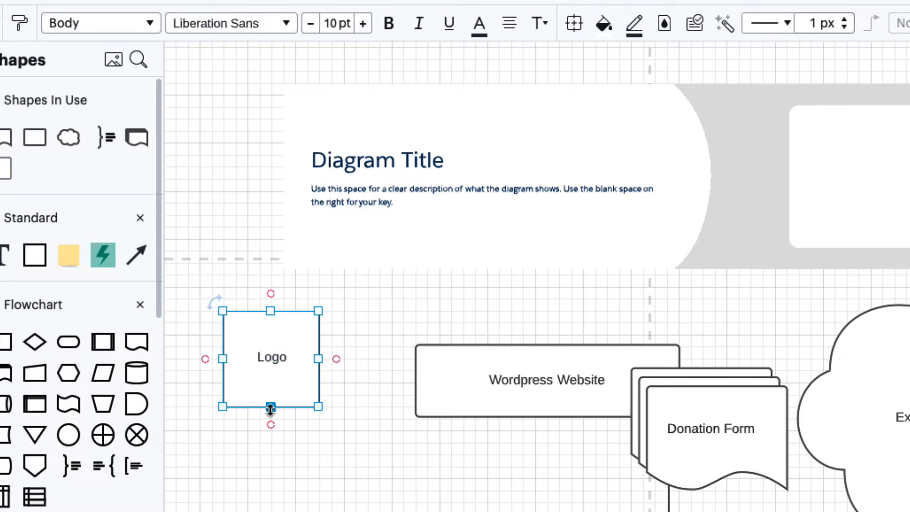
left_click_drag(272, 357, 390, 119)
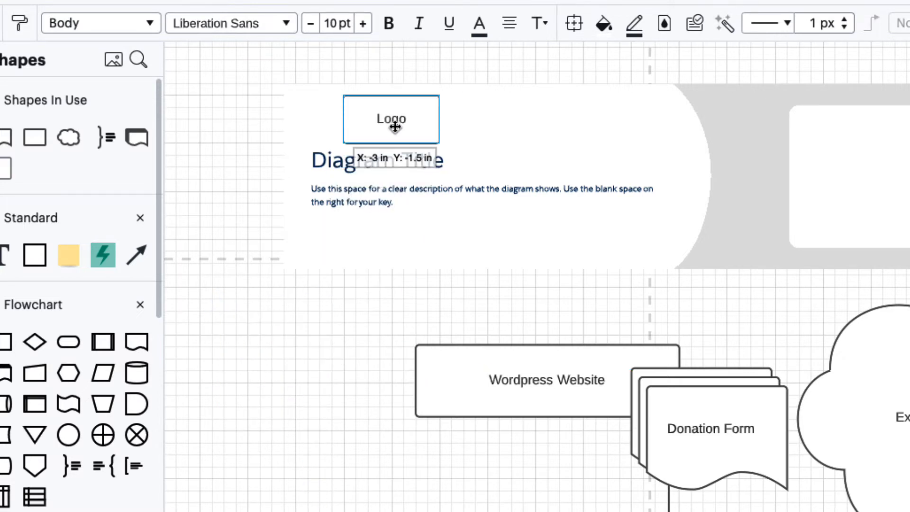
Retitle the header 'System Landscape Diagram' and enlarge the description text to 8 pt
double_click(376, 161)
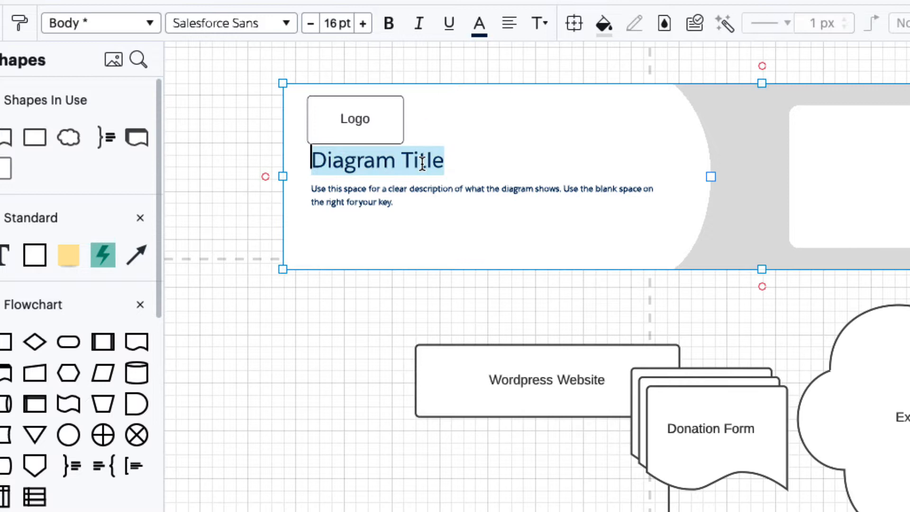
type("System Landscape Diagram")
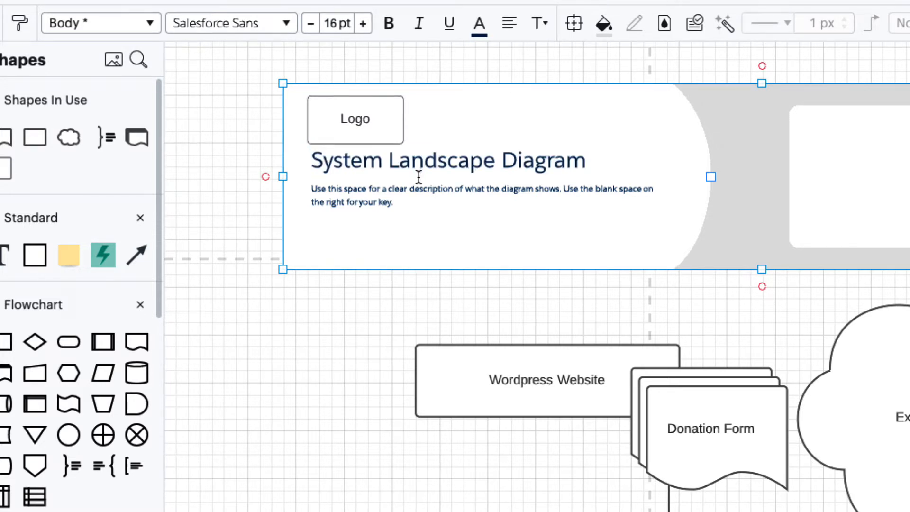
left_click(362, 22)
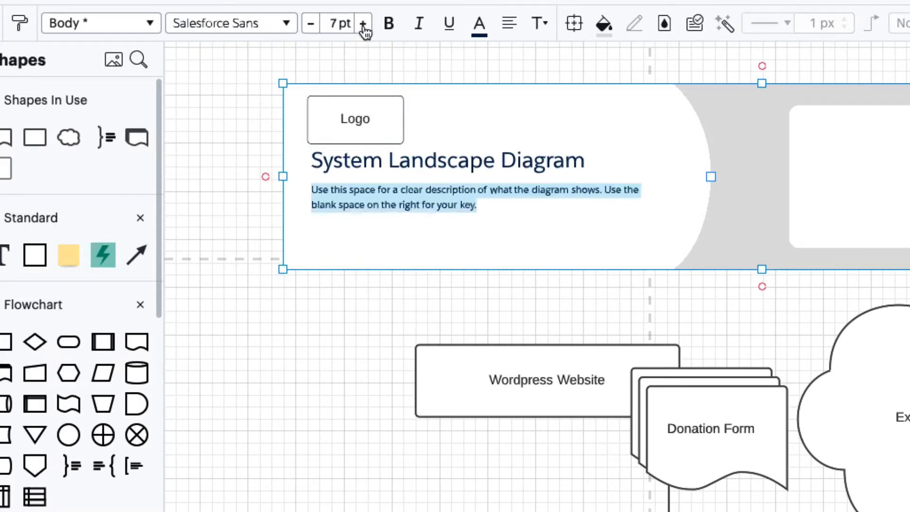
left_click(362, 23)
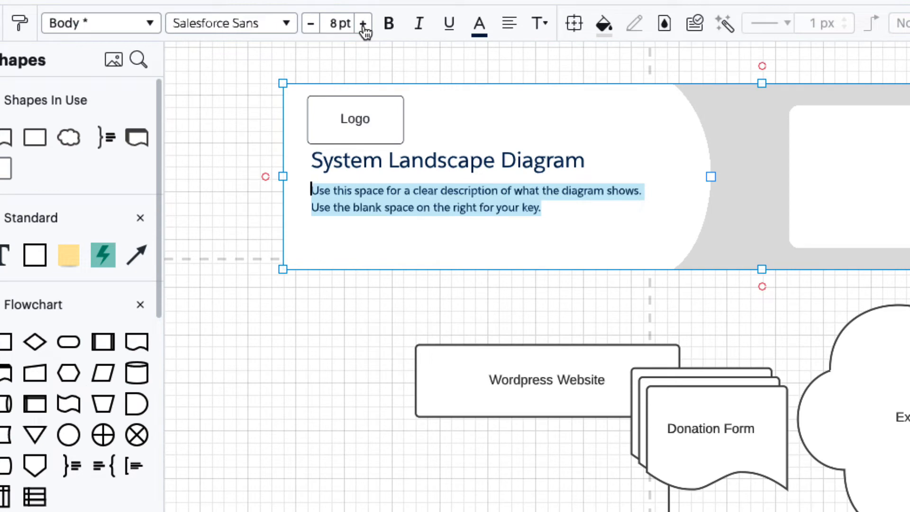
scroll("down", 3)
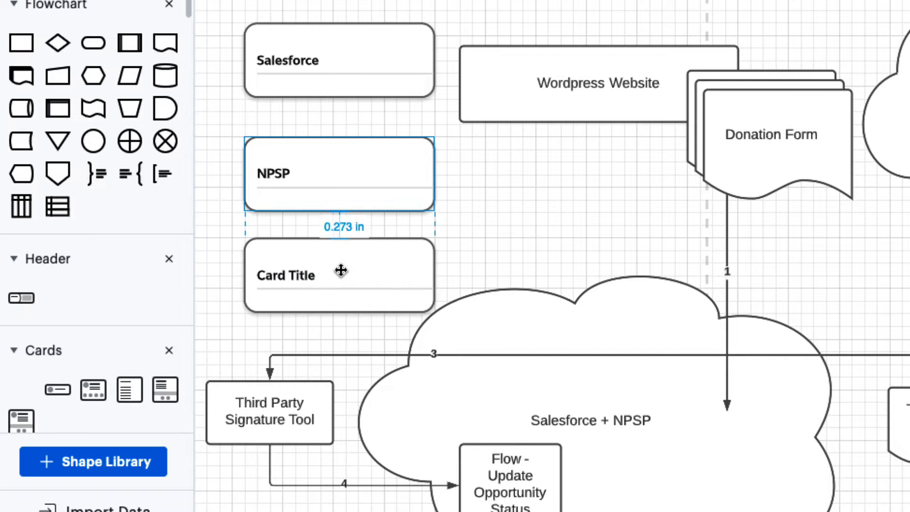
Name a card Experience Cloud and place it inside the Salesforce card
type("Experience Cloud")
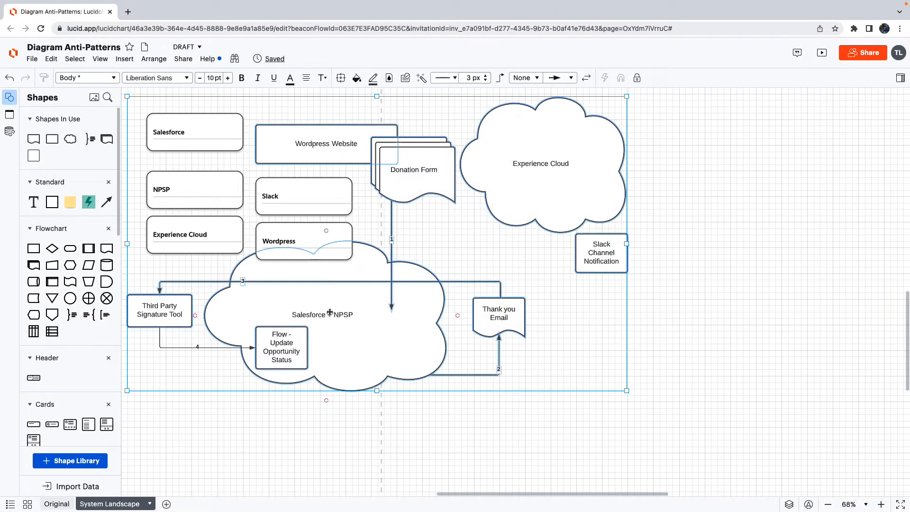
left_click(194, 132)
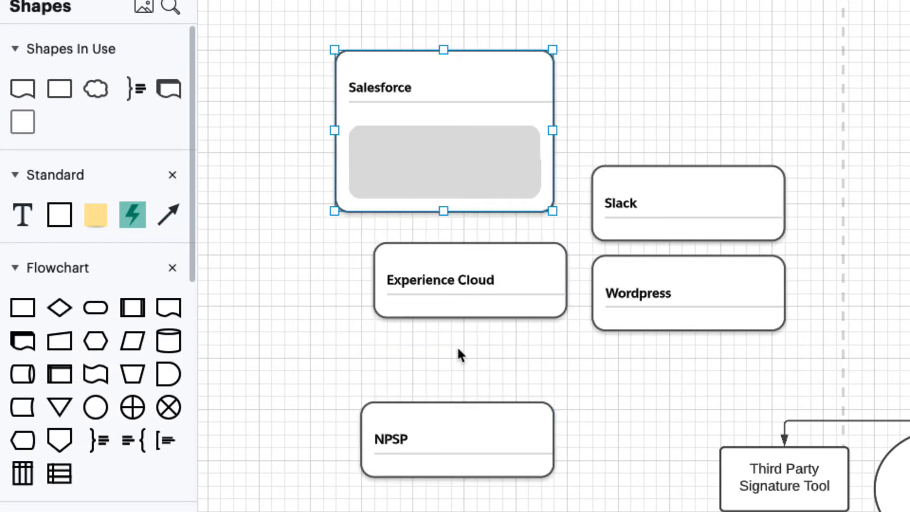
left_click_drag(470, 279, 443, 164)
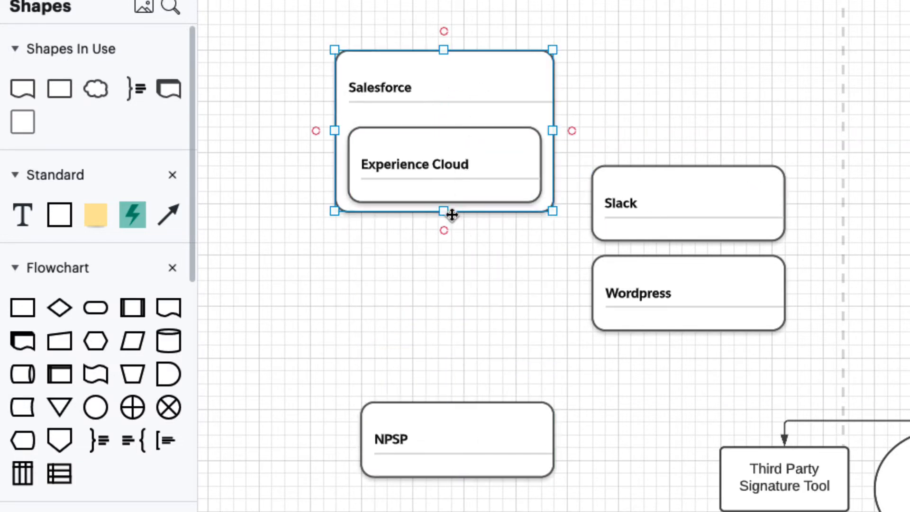
Make the Salesforce card taller and nest the NPSP card below Experience Cloud
left_click_drag(456, 439, 438, 285)
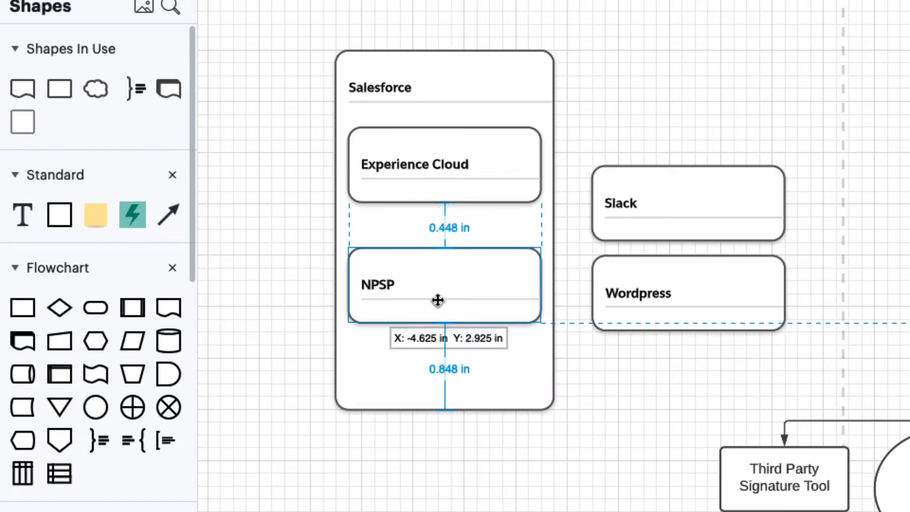
left_click_drag(438, 300, 400, 368)
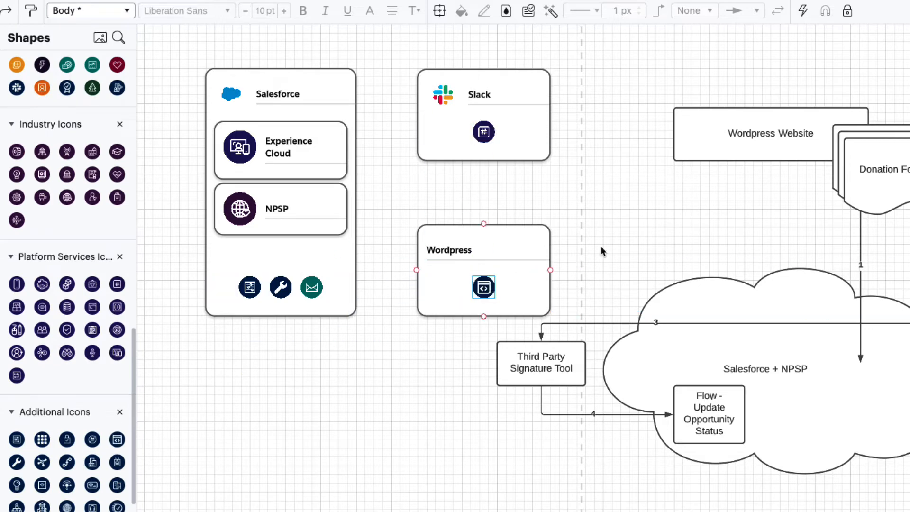
Scroll the canvas to reach the cards that need icons
scroll("down", 3)
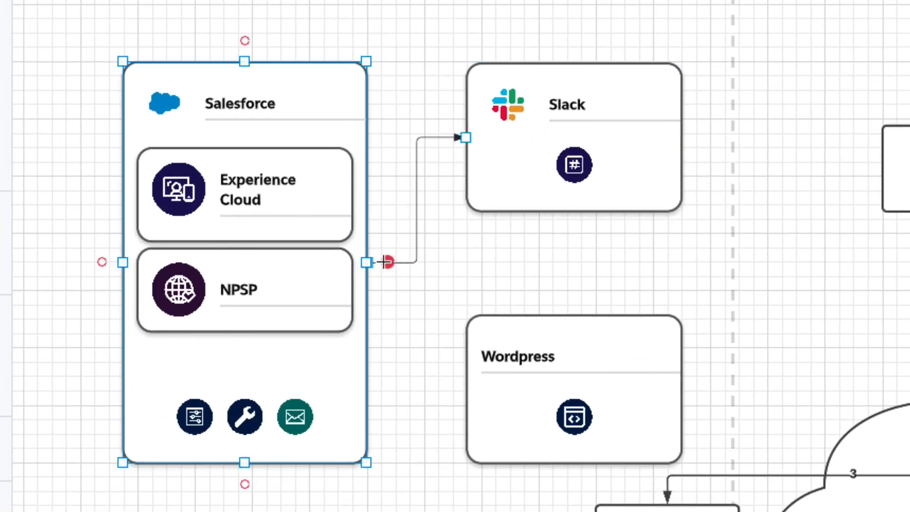
Select the Salesforce-to-Slack connector before linking Salesforce to Wordpress
left_click(388, 262)
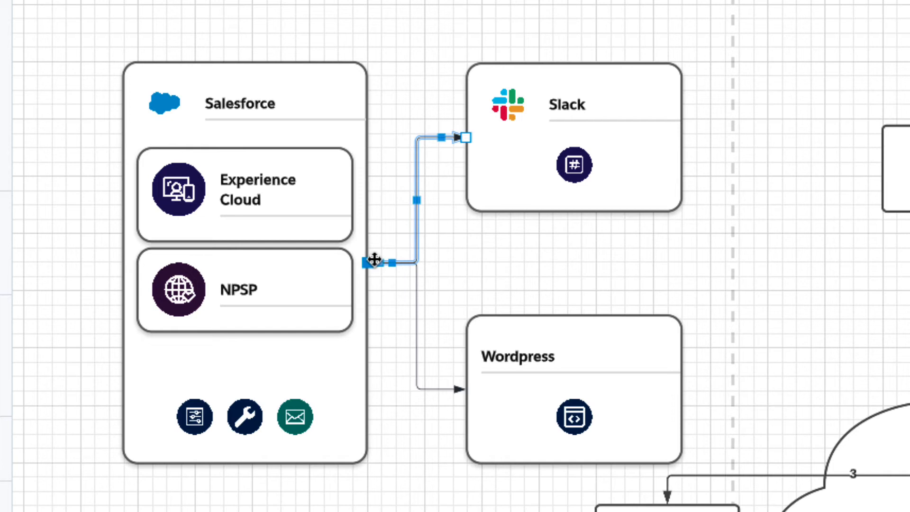